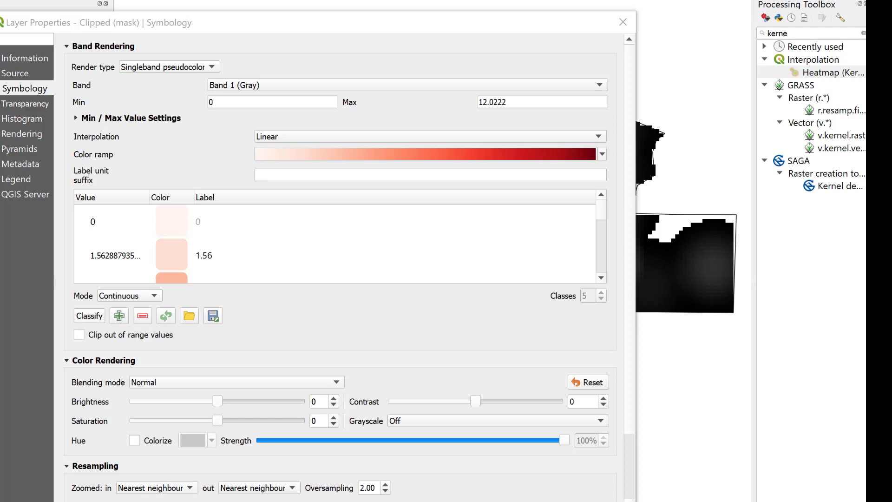
mouse_move(489, 358)
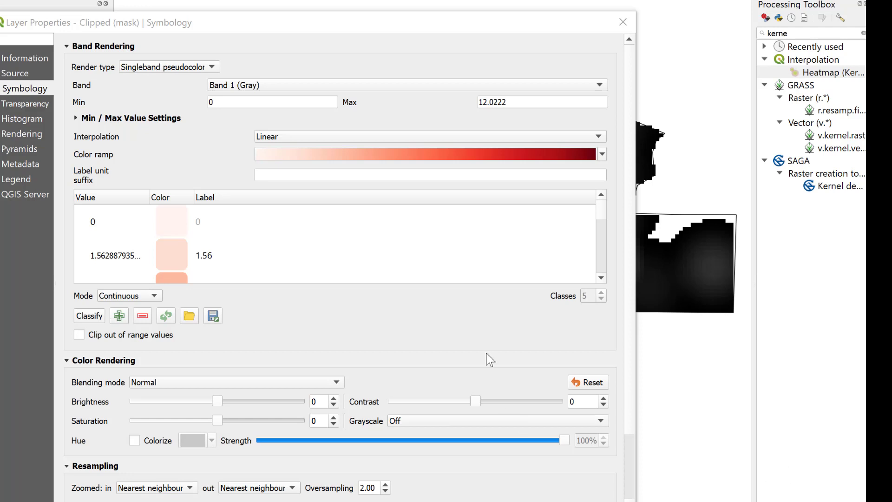
Step: Colour the classes with the Reds ramp, Equal Interval mode and 10 classes
left_click(601, 154)
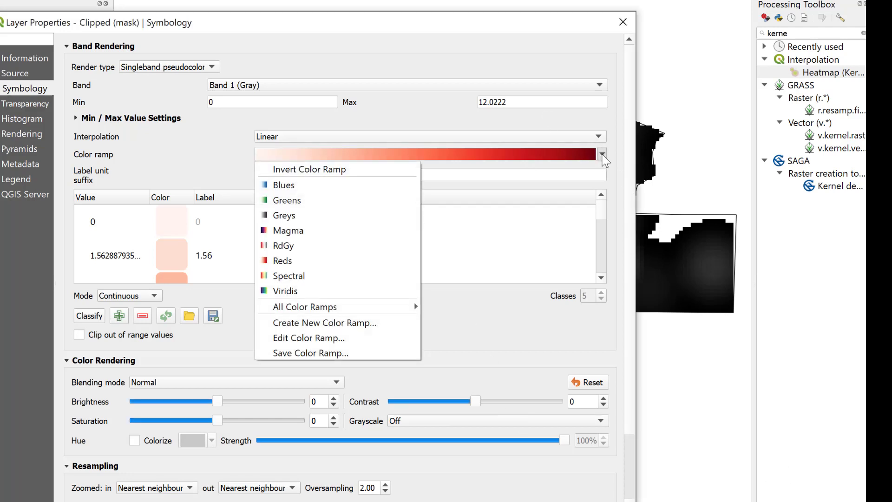
mouse_move(282, 260)
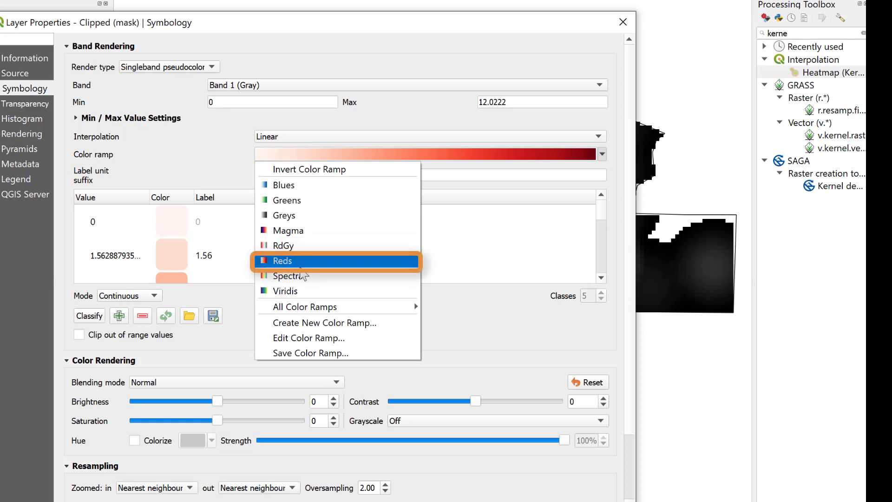
left_click(282, 260)
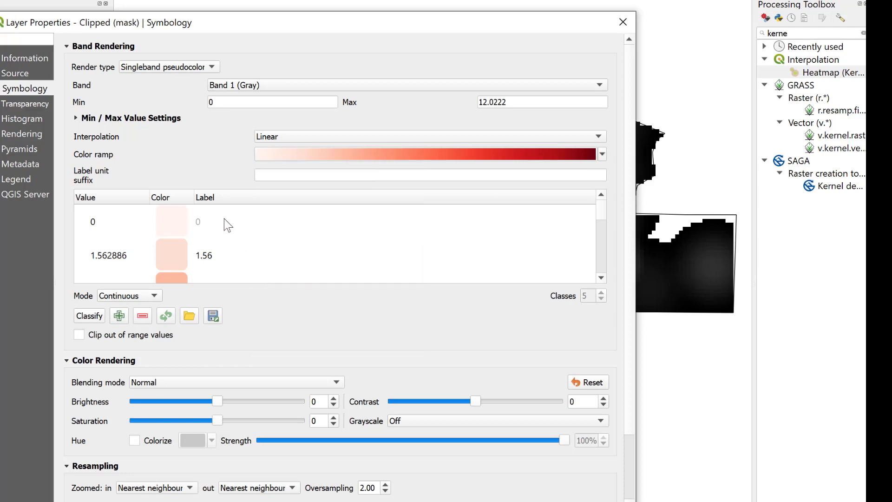
mouse_move(227, 165)
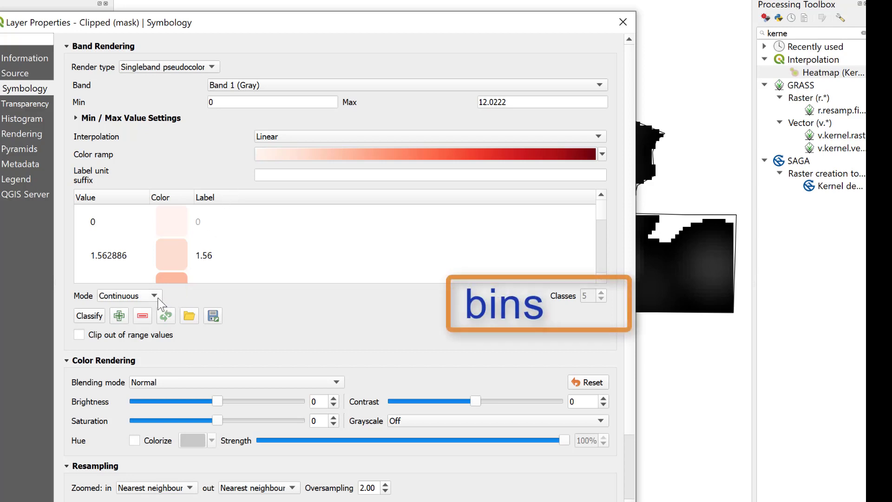
left_click(153, 296)
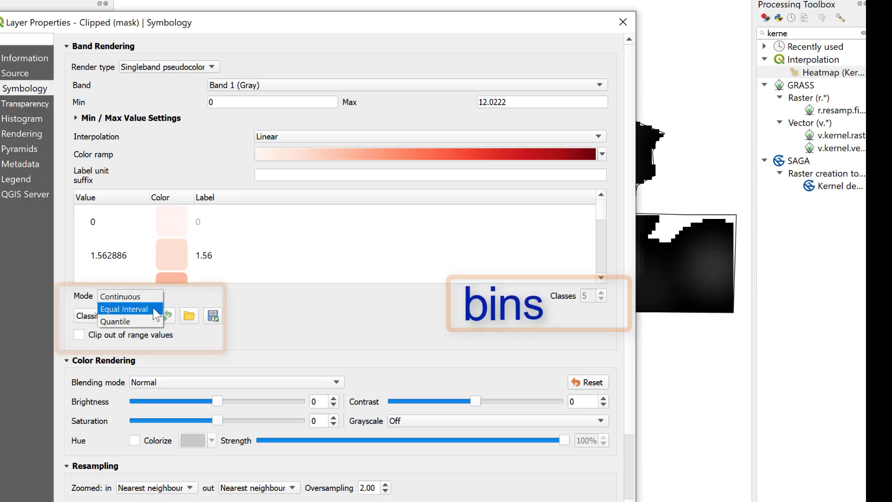
left_click(124, 308)
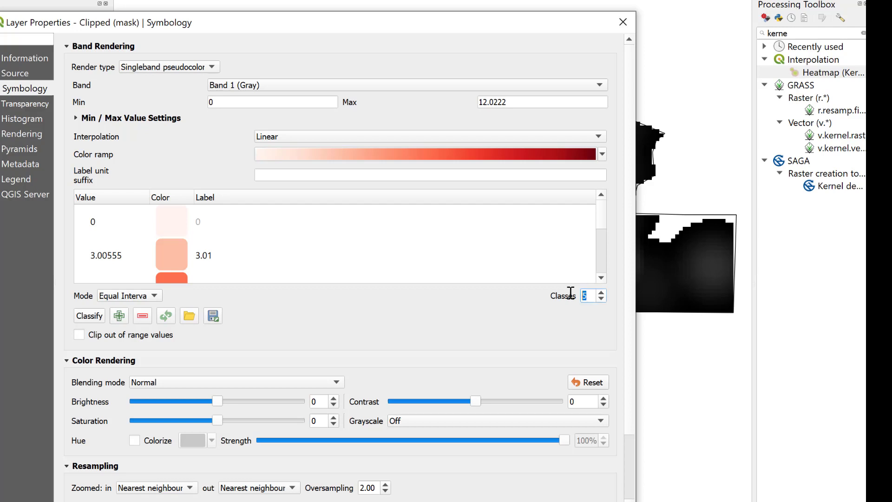
type("10")
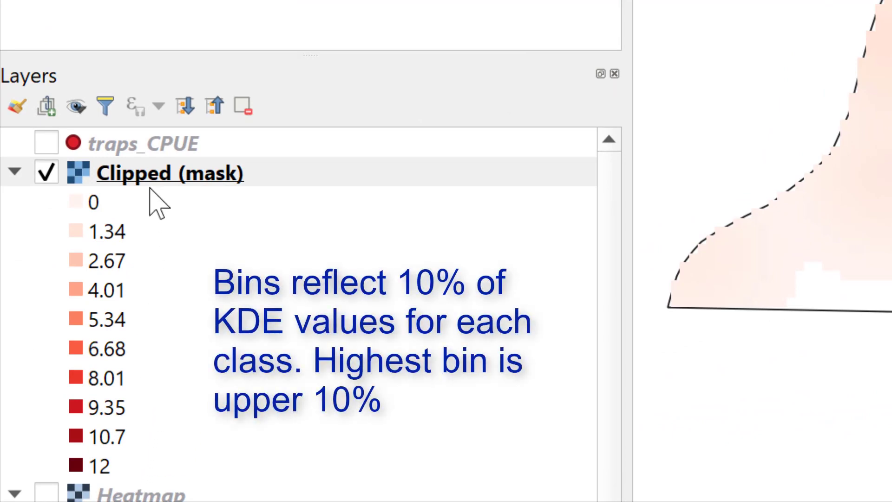
mouse_move(159, 472)
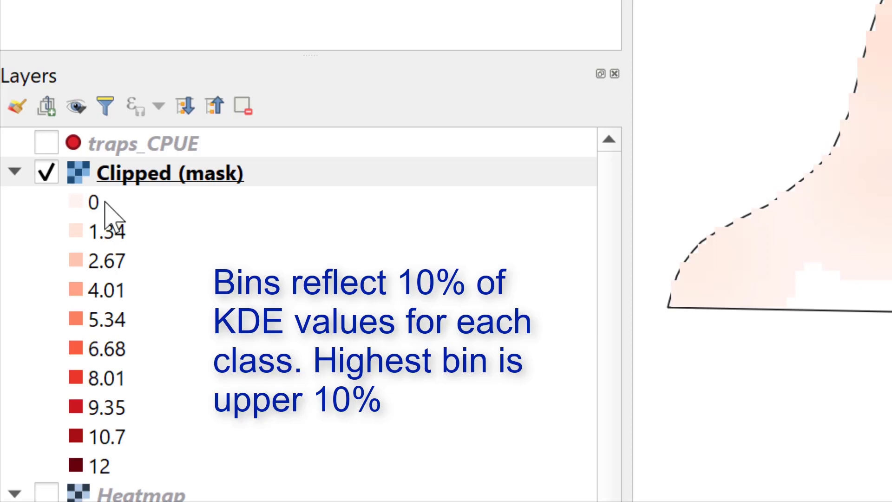
mouse_move(117, 461)
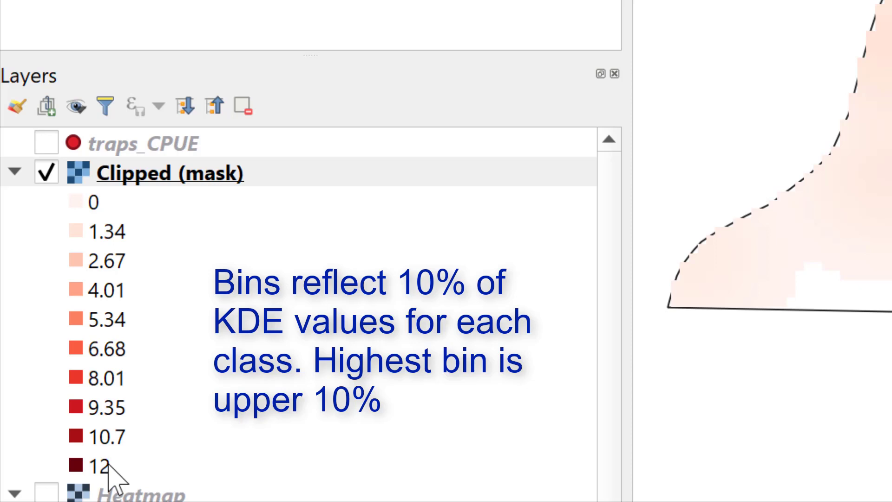
mouse_move(120, 478)
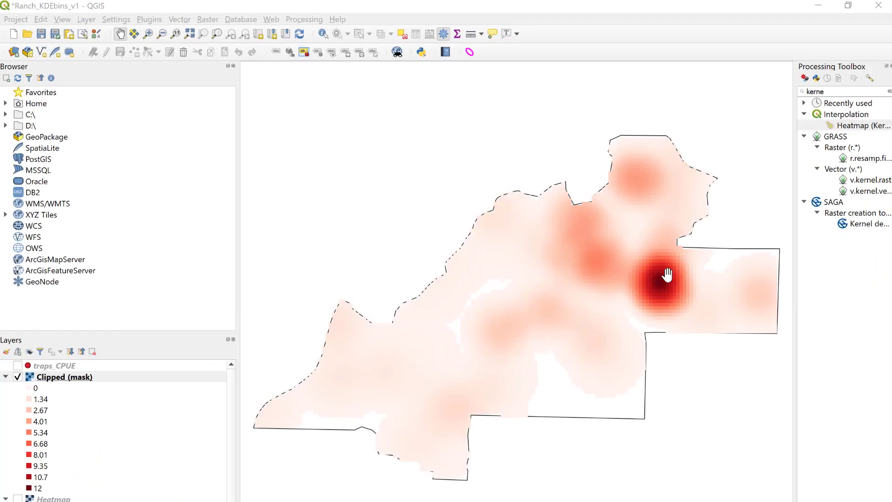
mouse_move(658, 292)
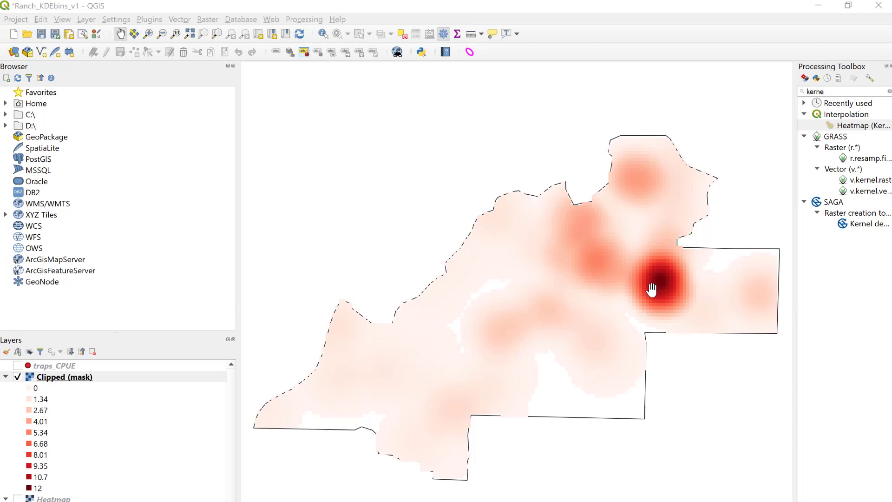
mouse_move(675, 313)
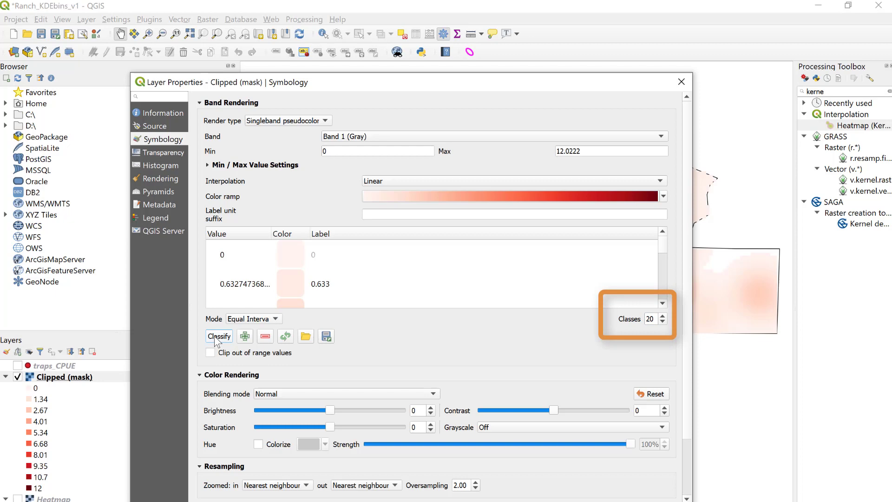
Step: Classify the raster into 20 equal-interval bins
left_click(218, 336)
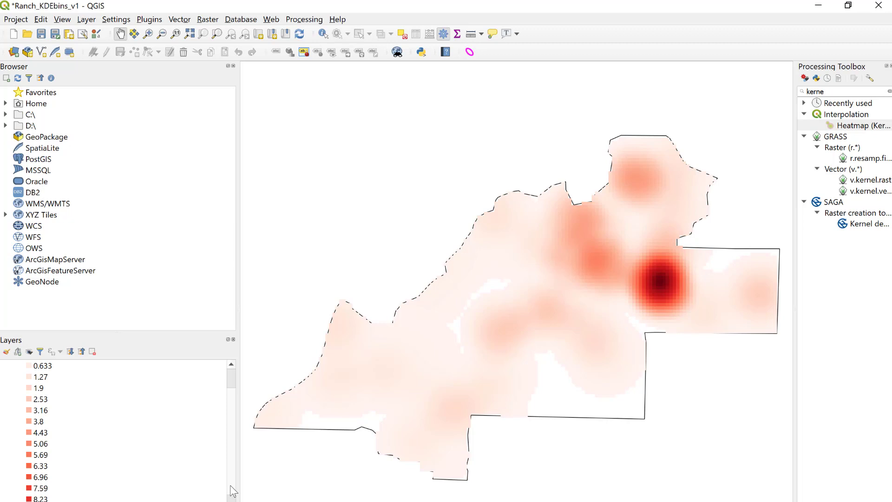
mouse_move(58, 488)
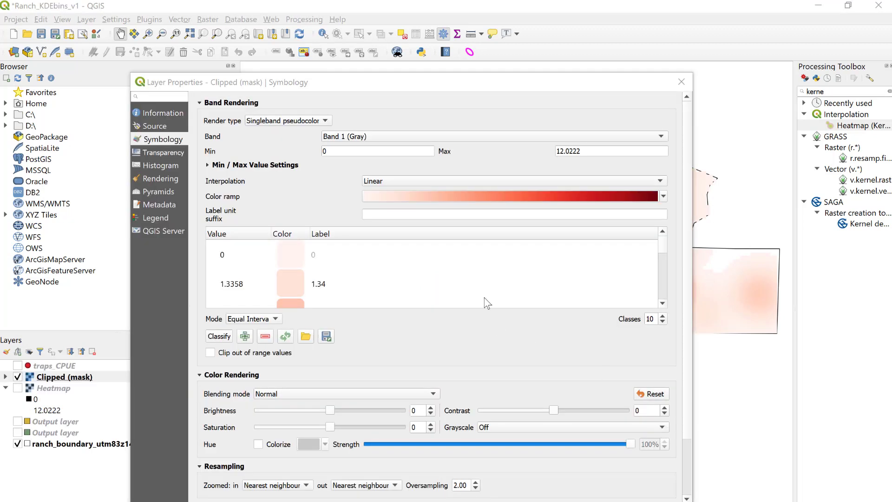
mouse_move(538, 298)
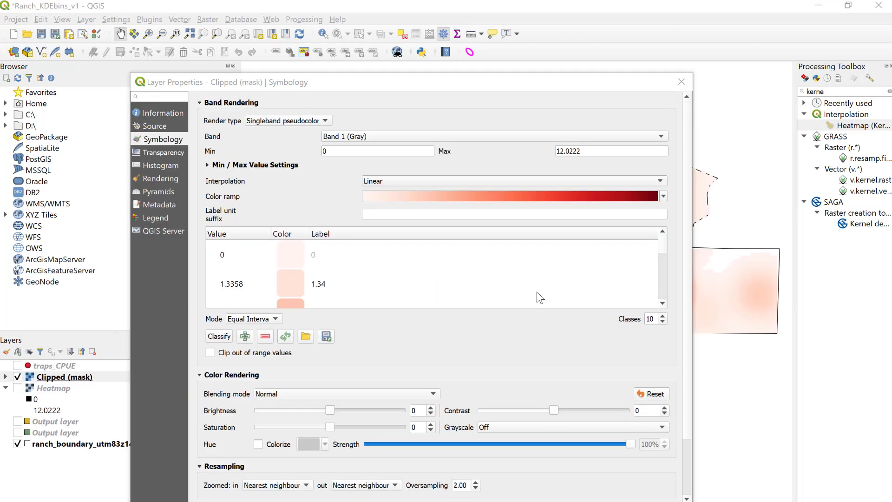
mouse_move(561, 244)
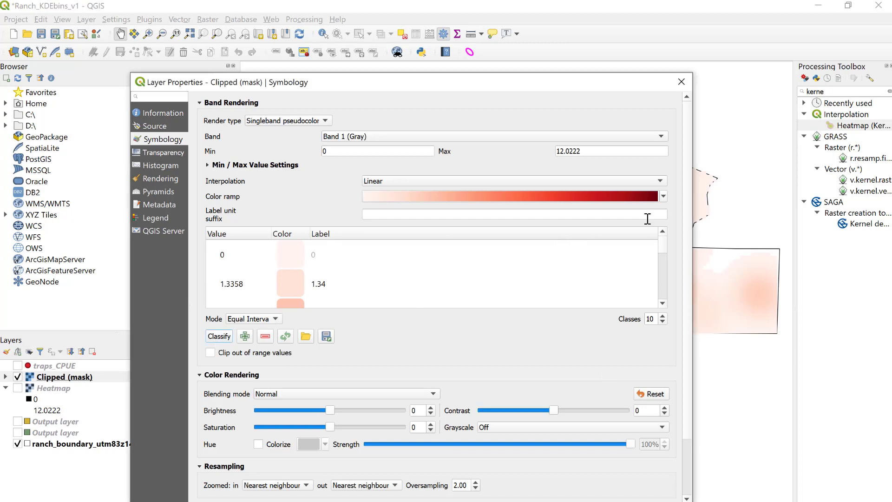
Step: Choose the gray-to-red ramp for the 10-class symbology
left_click(662, 196)
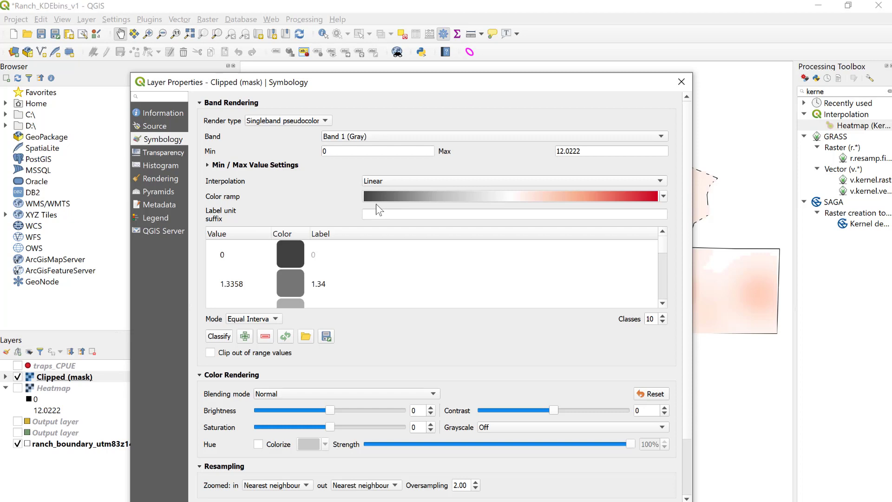
mouse_move(380, 209)
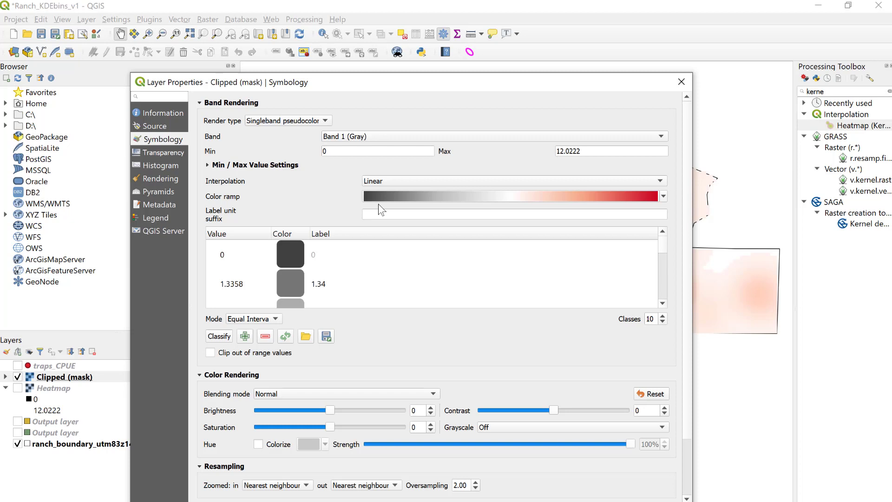
mouse_move(481, 250)
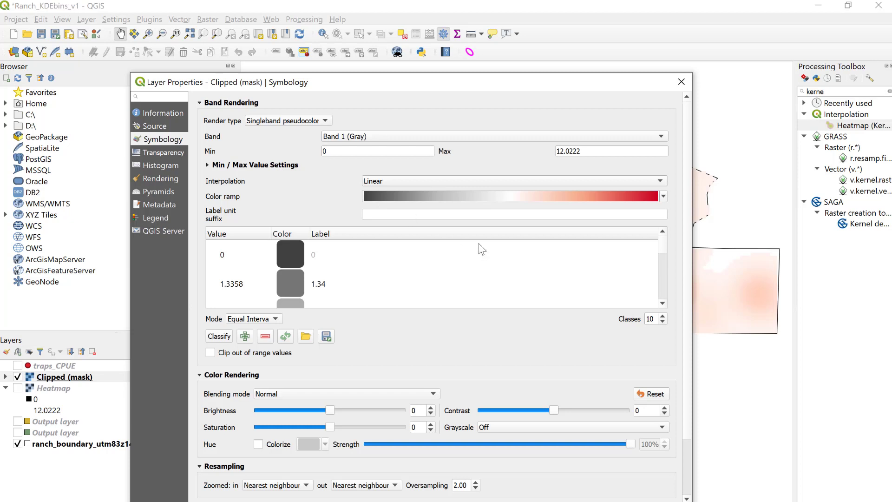
mouse_move(677, 412)
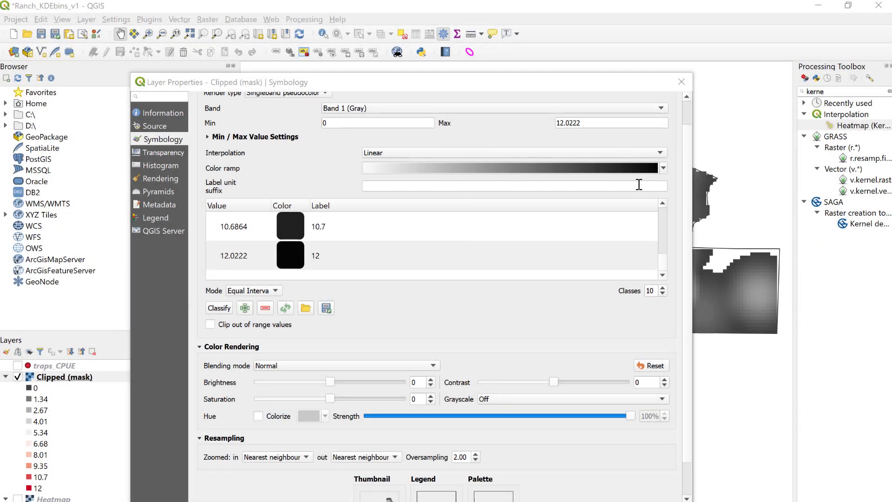
mouse_move(286, 265)
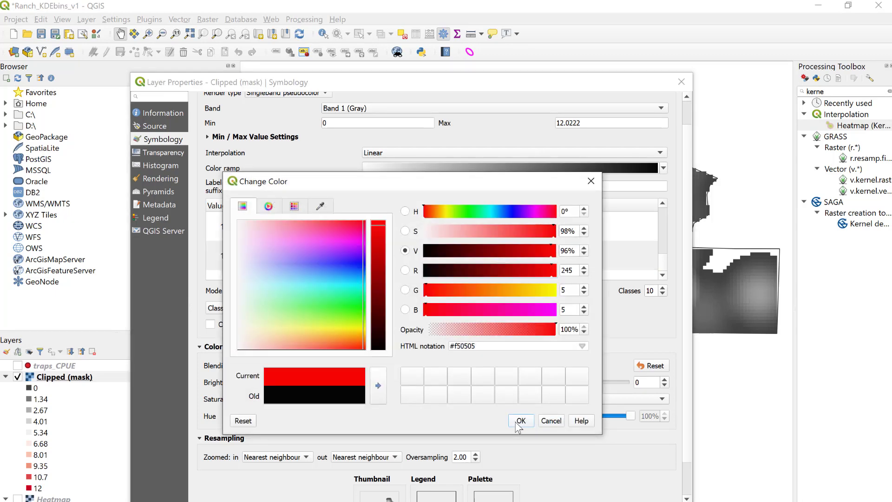
Step: Confirm red (#f50505) as the colour of the top bin, 12
left_click(520, 419)
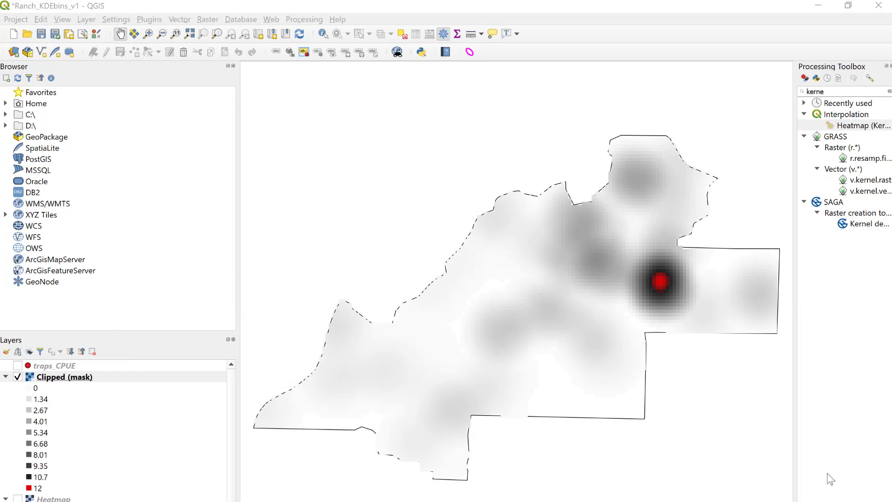
mouse_move(826, 460)
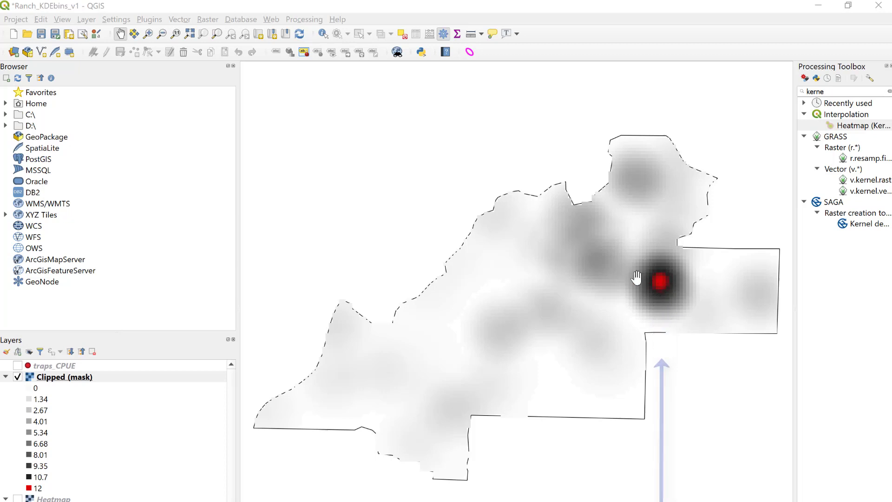
mouse_move(641, 298)
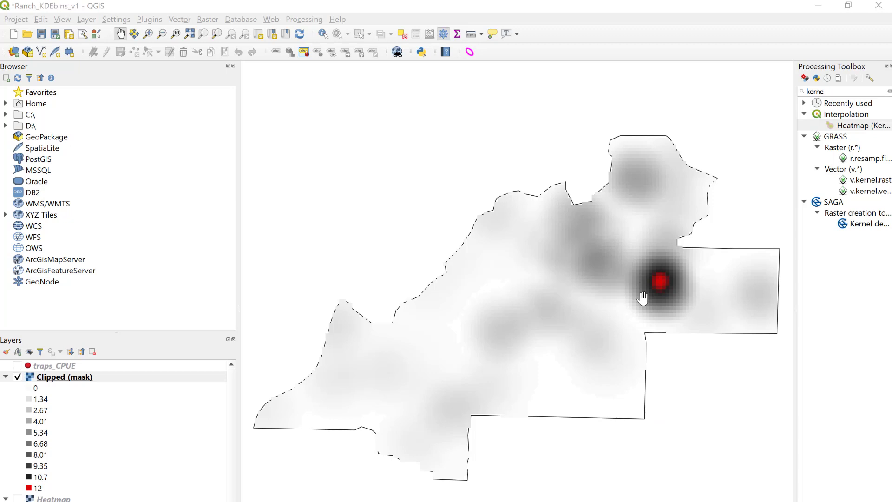
mouse_move(672, 342)
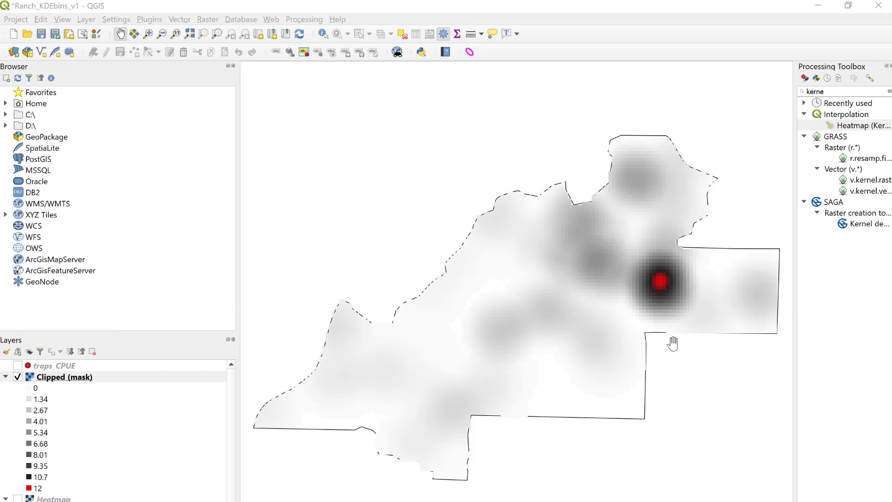
mouse_move(782, 464)
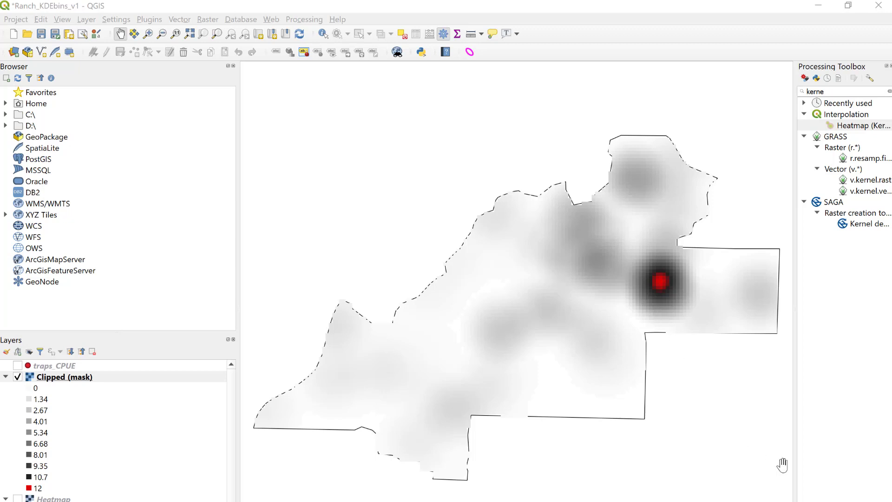